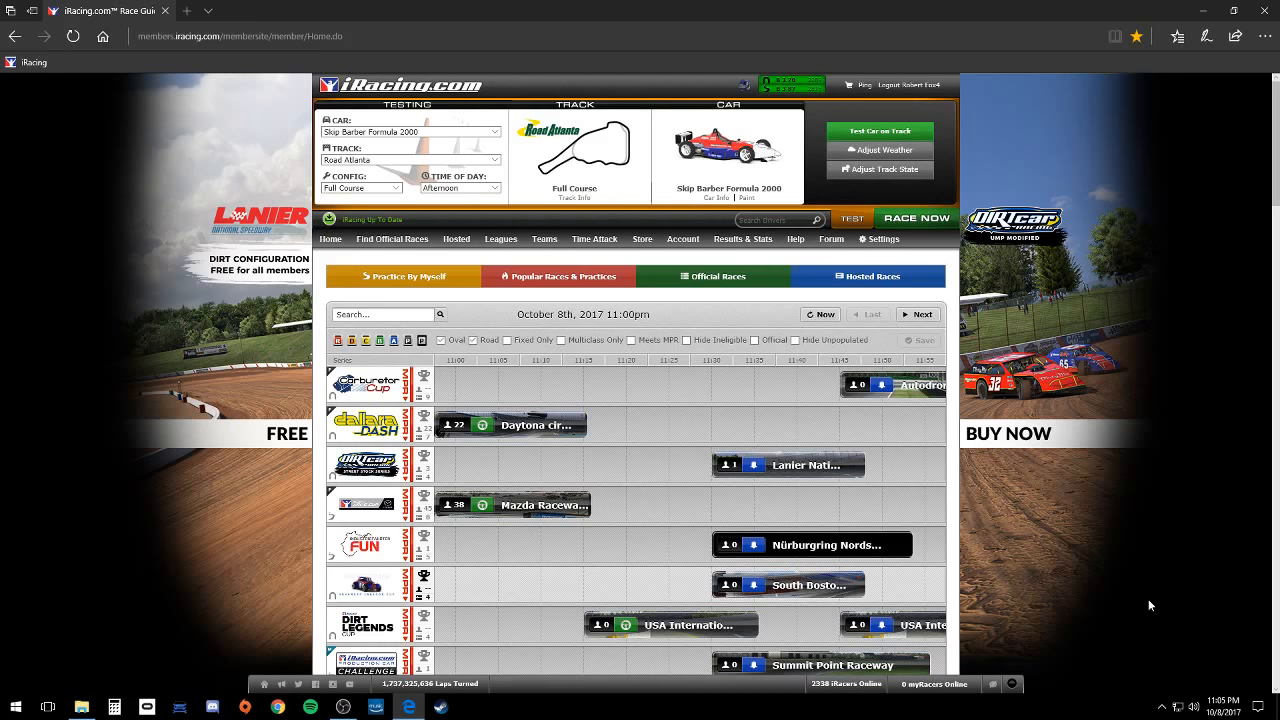
mouse_move(817, 260)
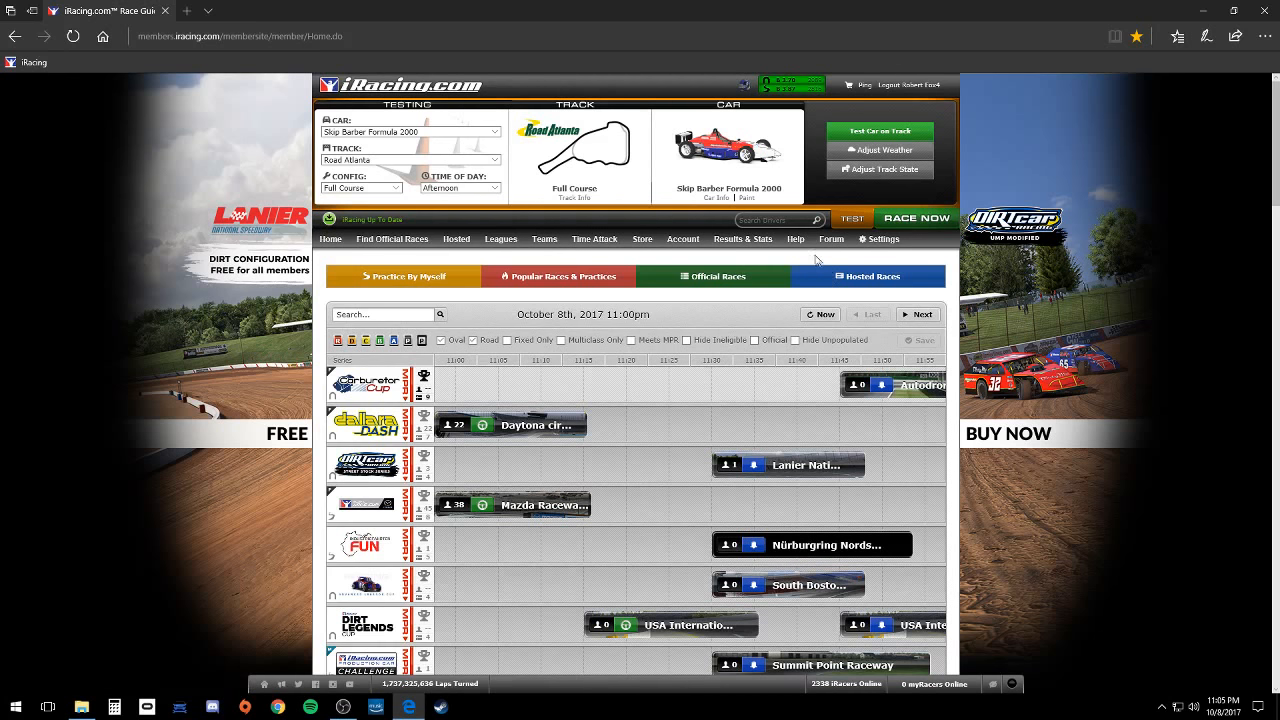
Open the Help menu in the top navigation to show its entries.
click(795, 238)
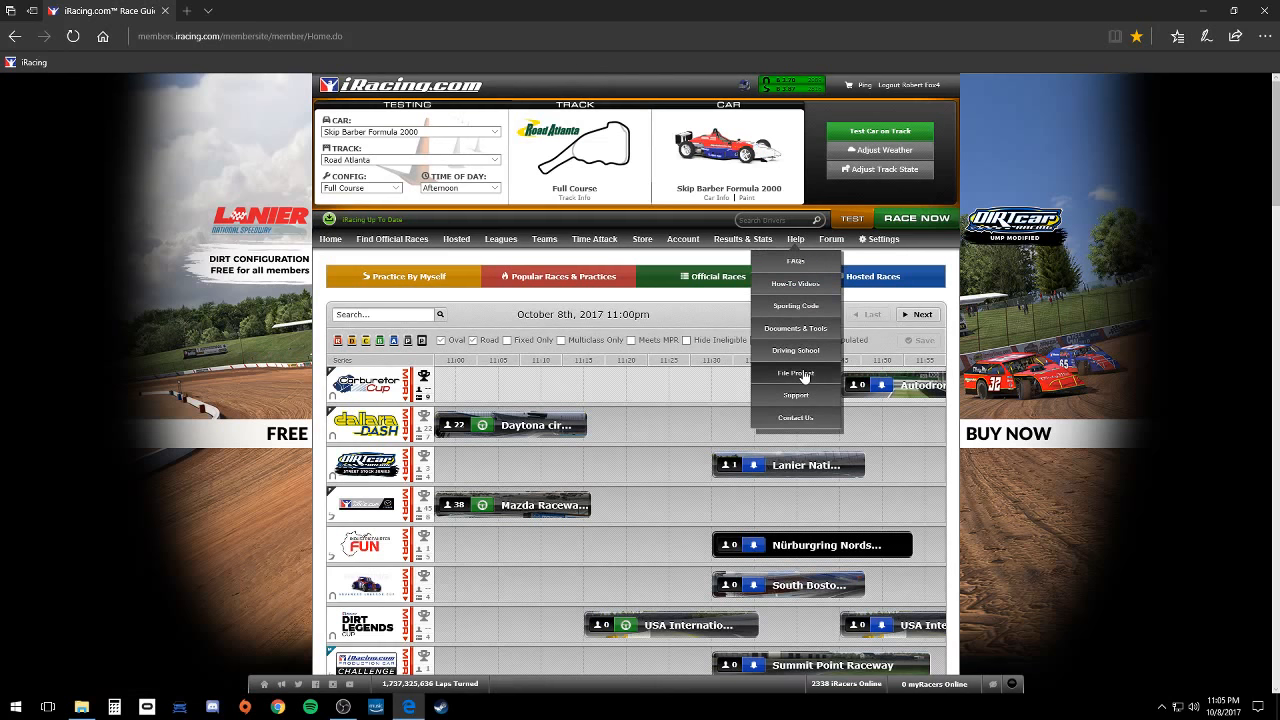
Open File A Protest and select violation 6.10.3 Retaliation or Intentional Wrecking.
click(796, 372)
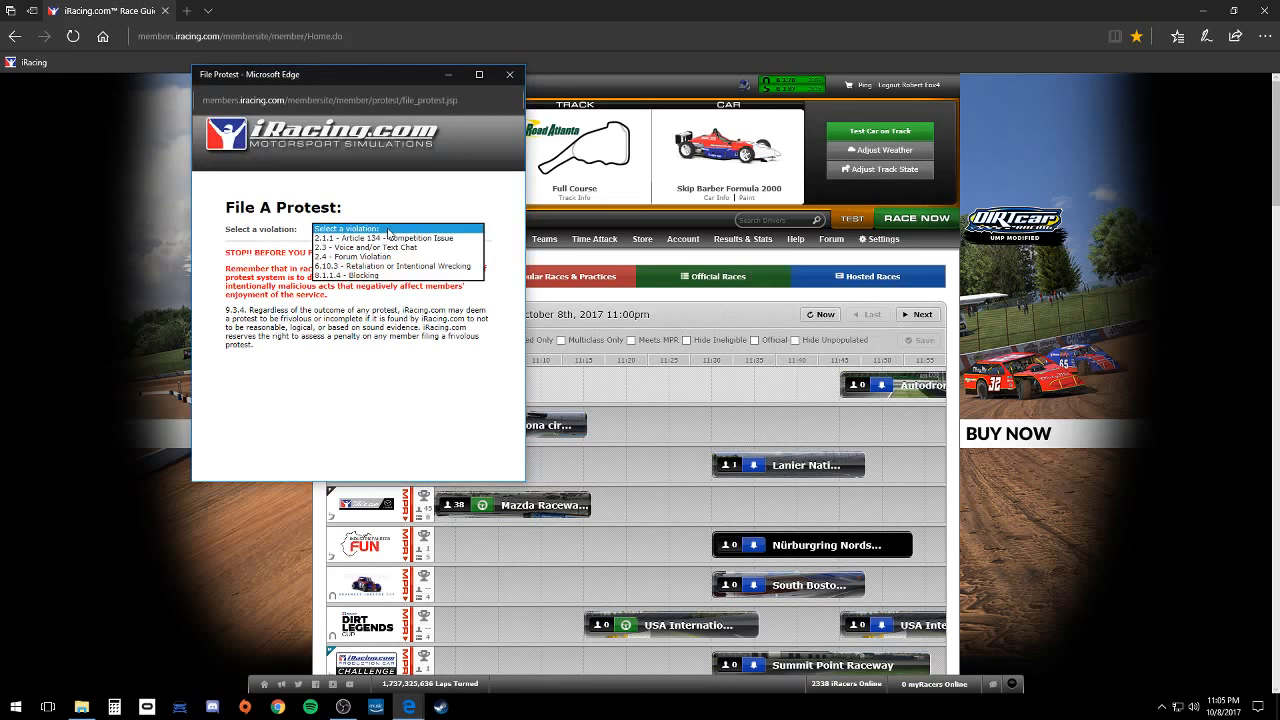
mouse_move(370, 257)
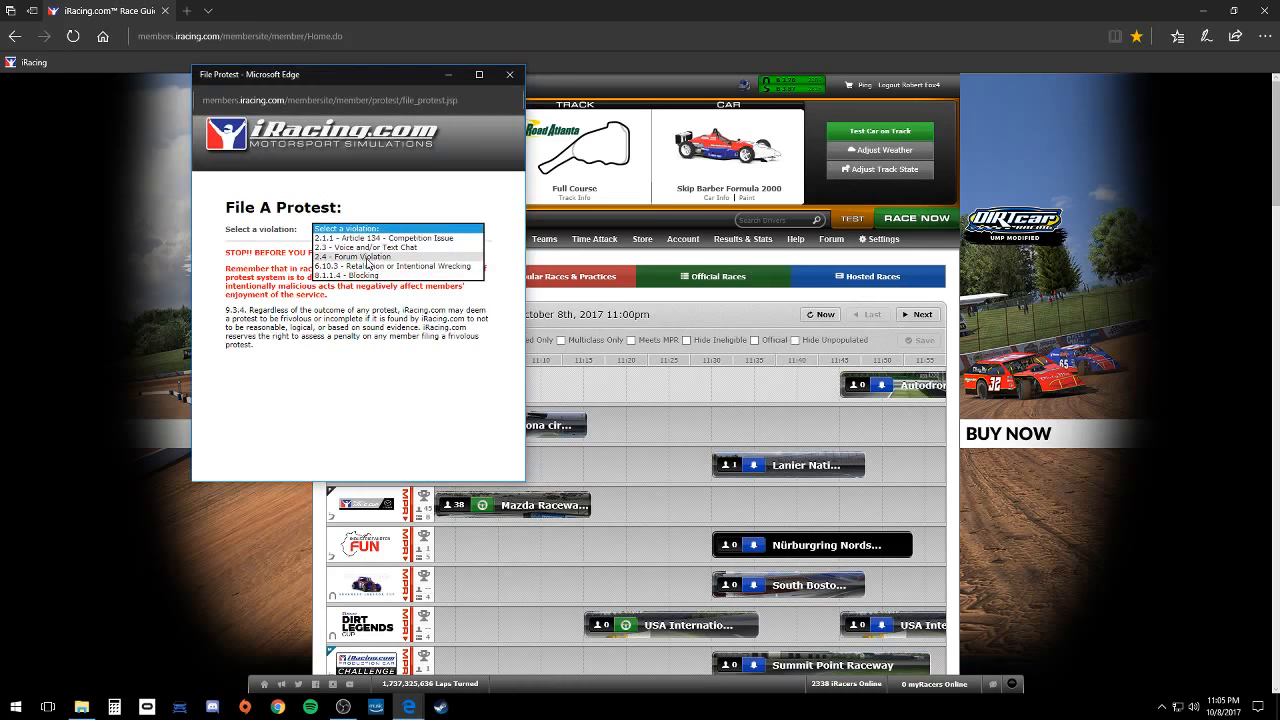
click(423, 266)
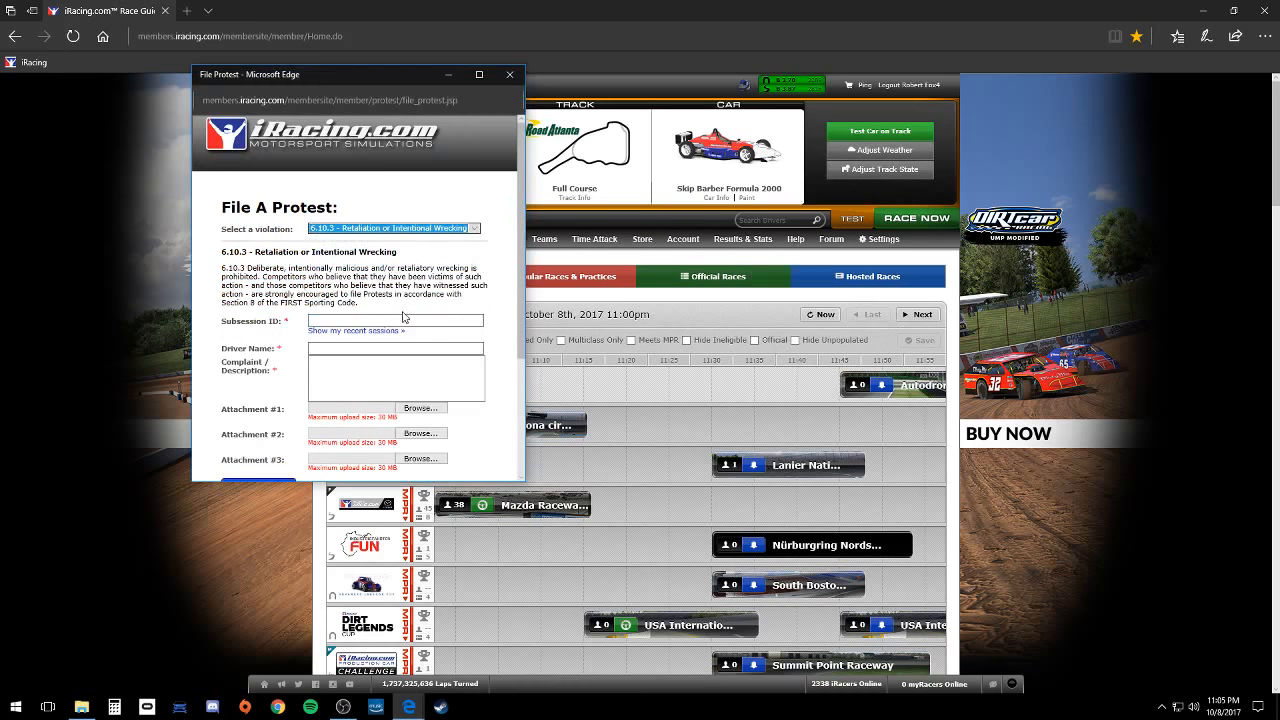
click(356, 330)
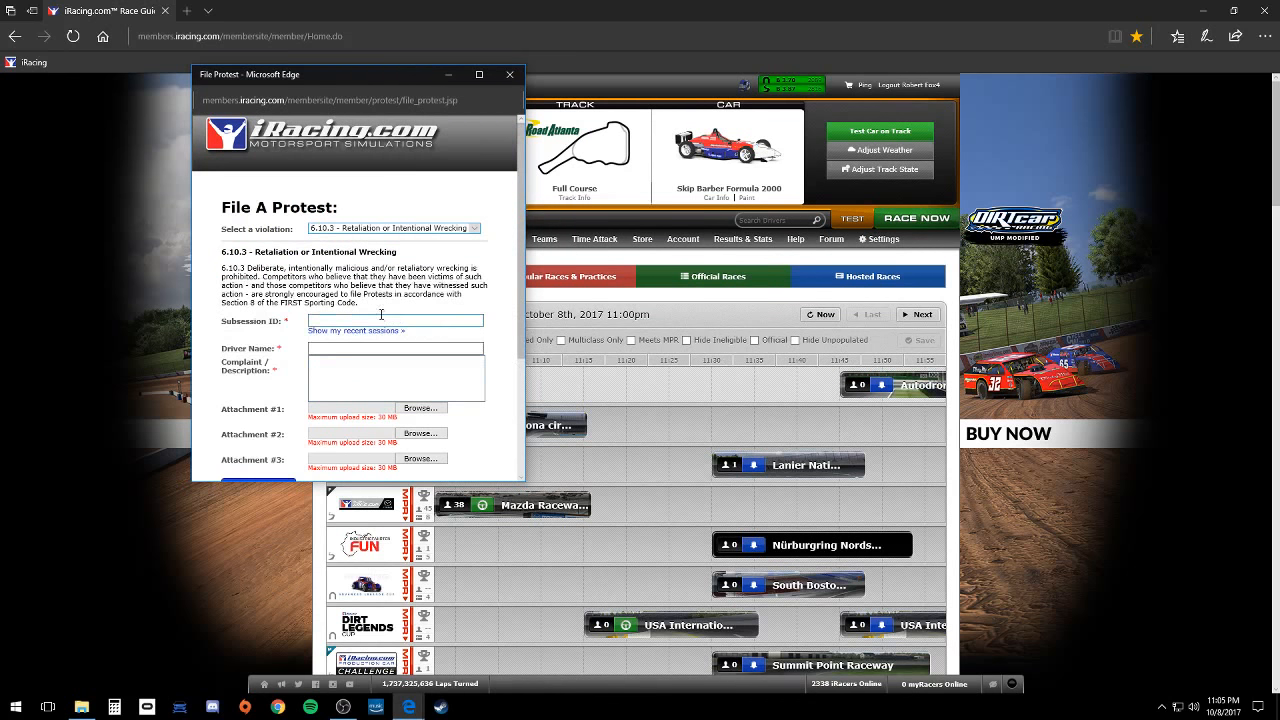
click(395, 348)
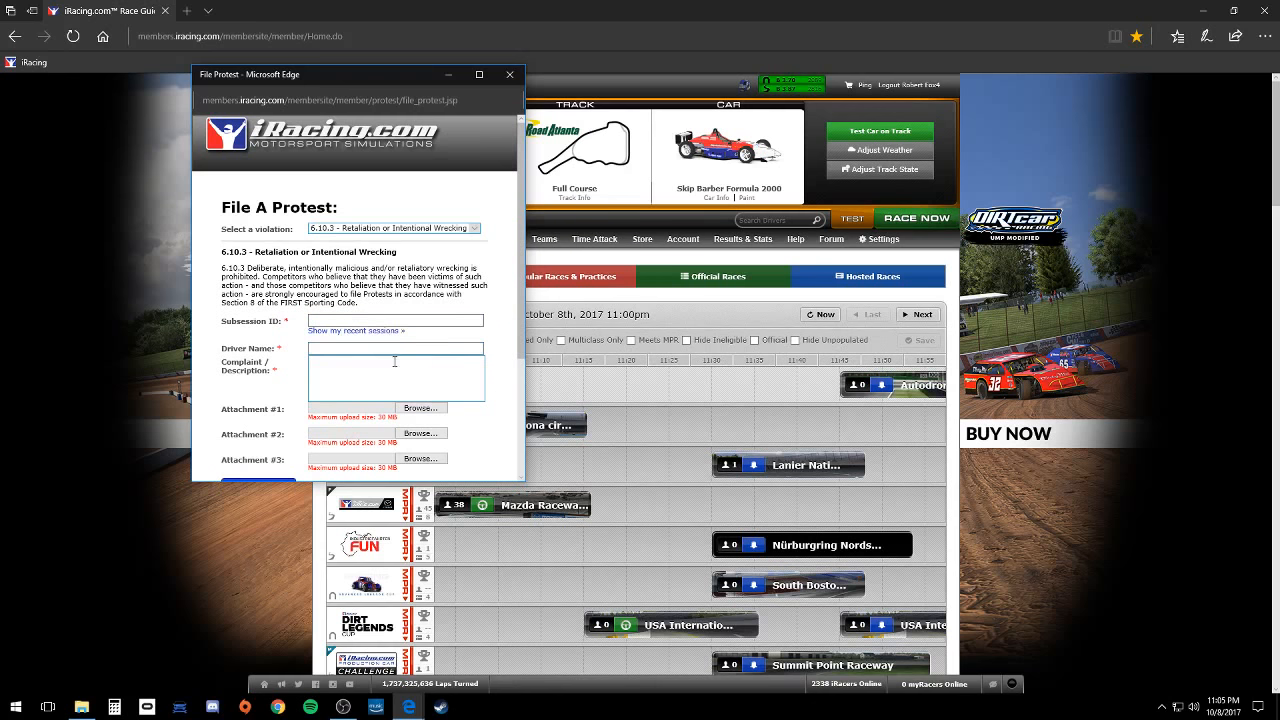
Browse for a file for Attachment #1.
click(421, 407)
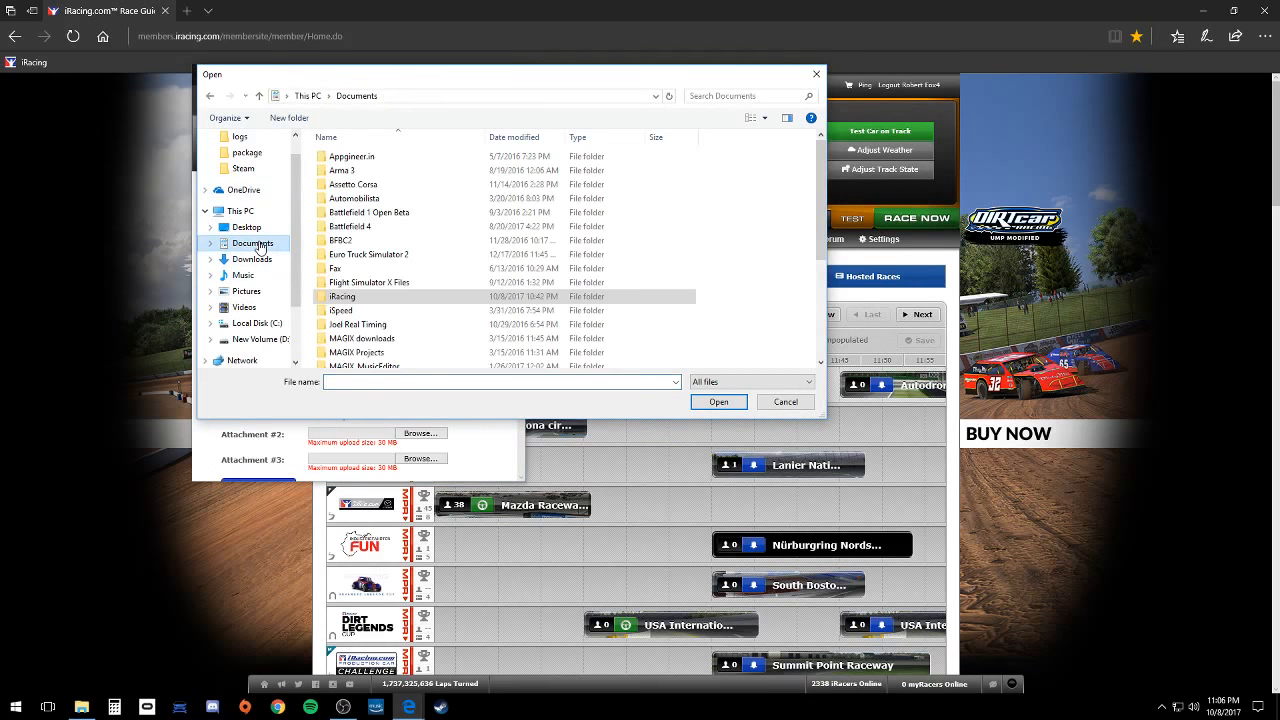
Attach idiot.rpy from Documents\iRacing\replay as the first attachment.
double_click(342, 296)
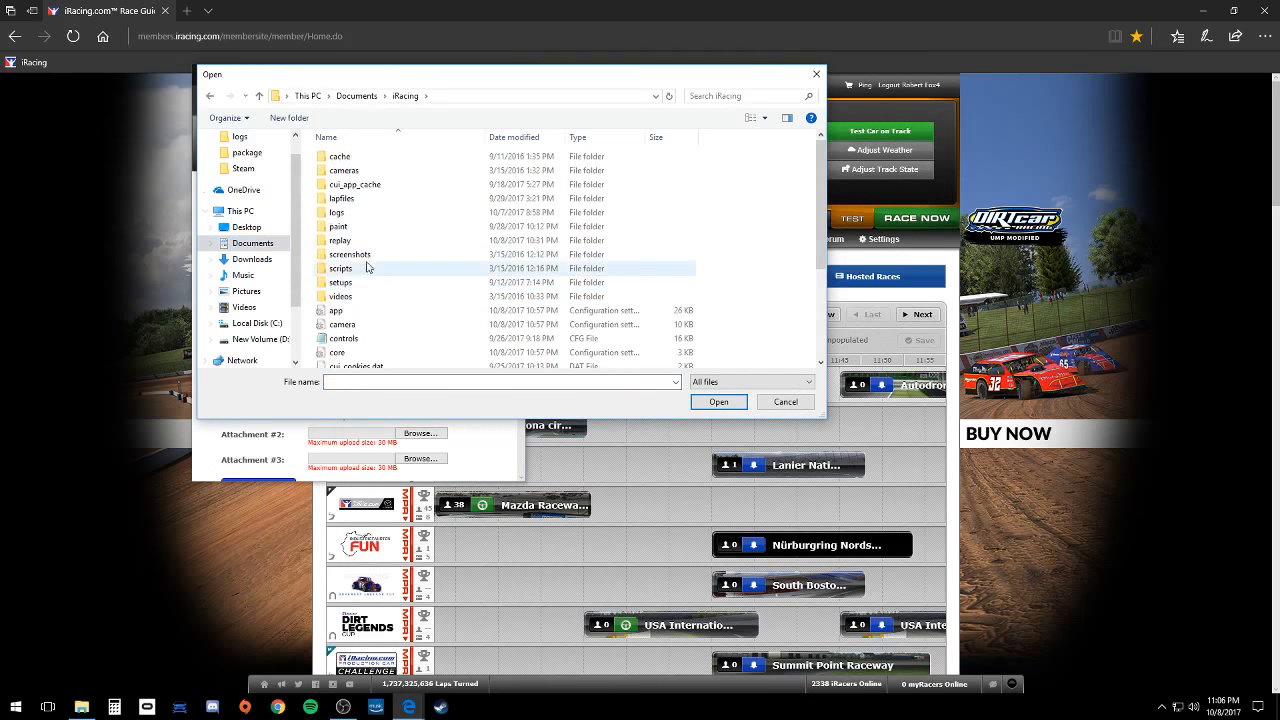
double_click(341, 240)
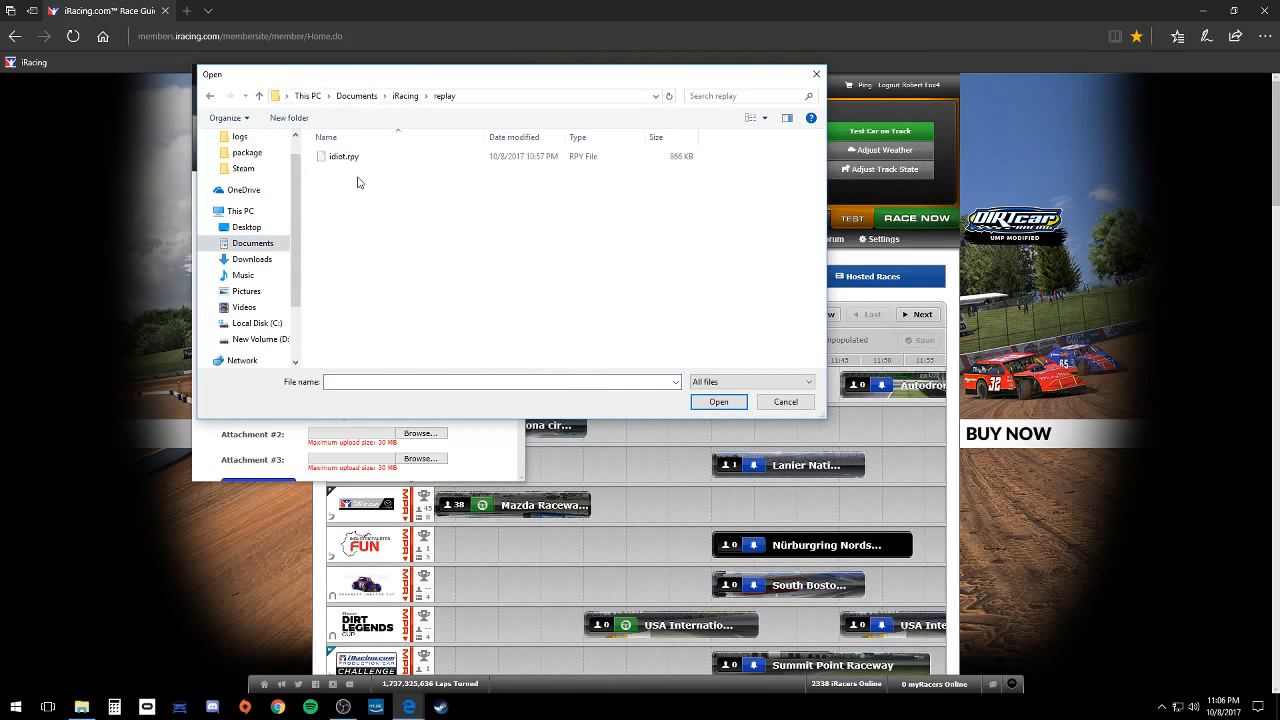
mouse_move(383, 173)
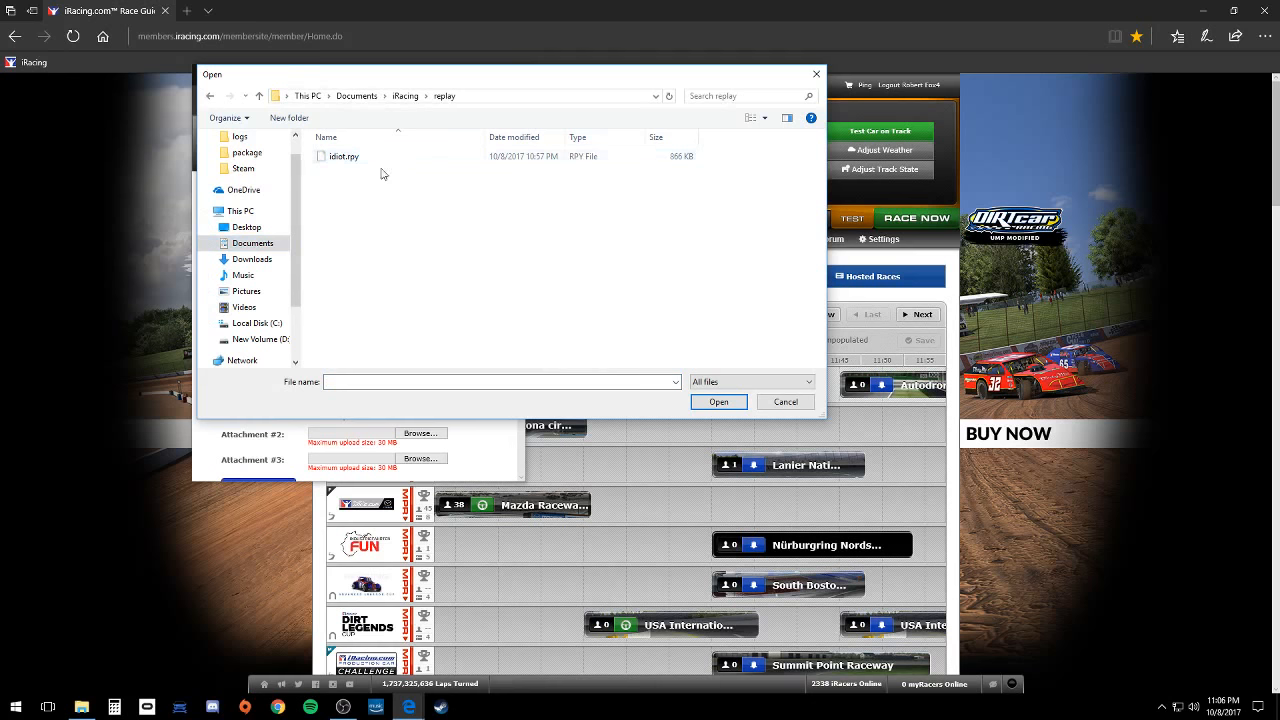
mouse_move(347, 170)
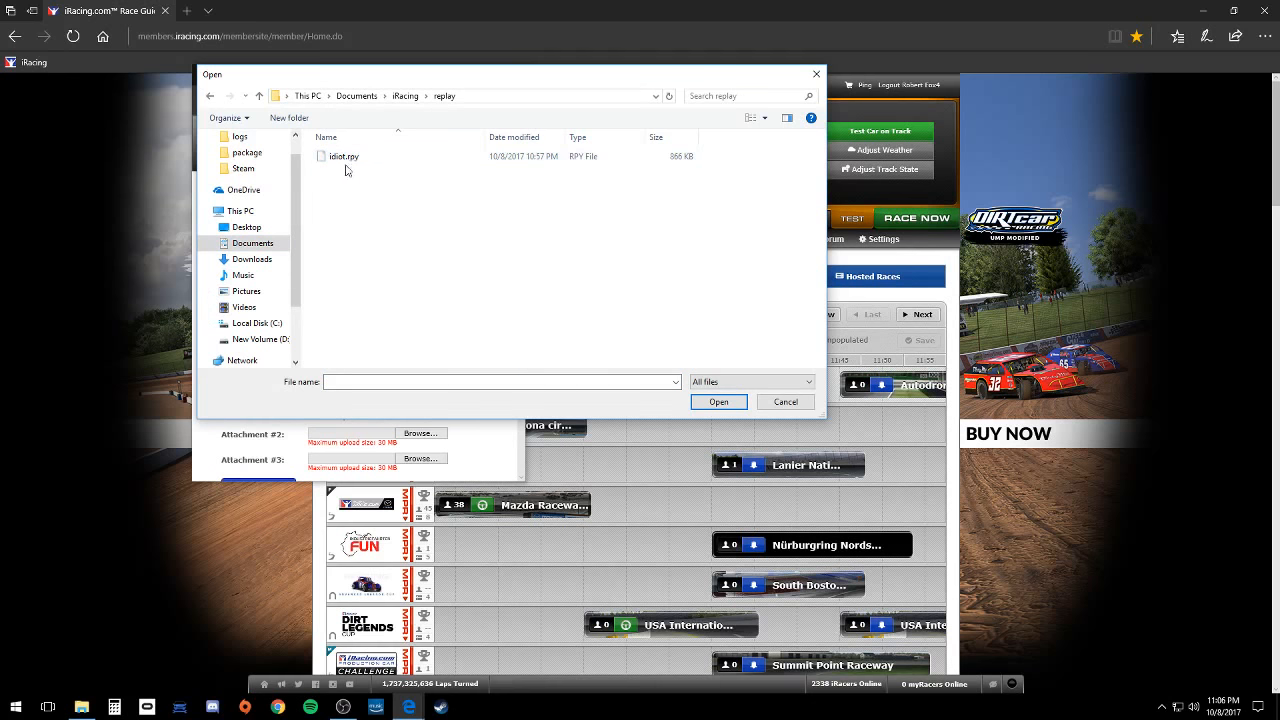
click(344, 156)
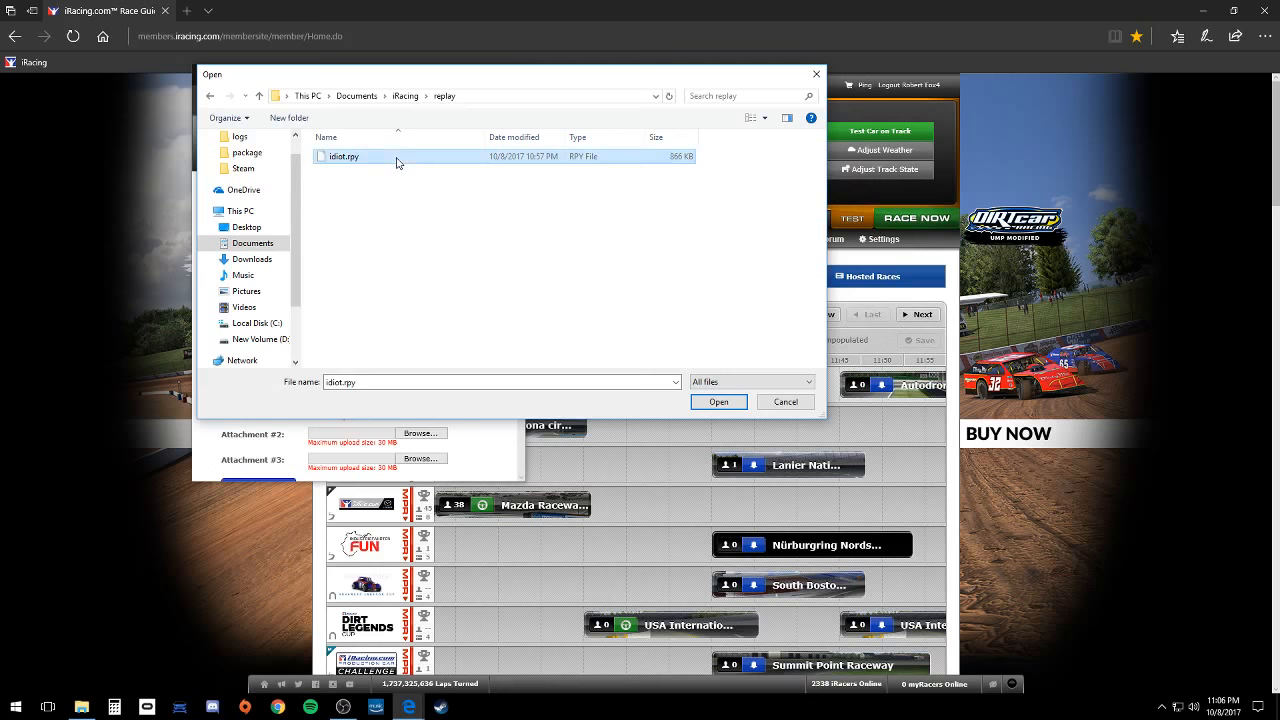
click(718, 402)
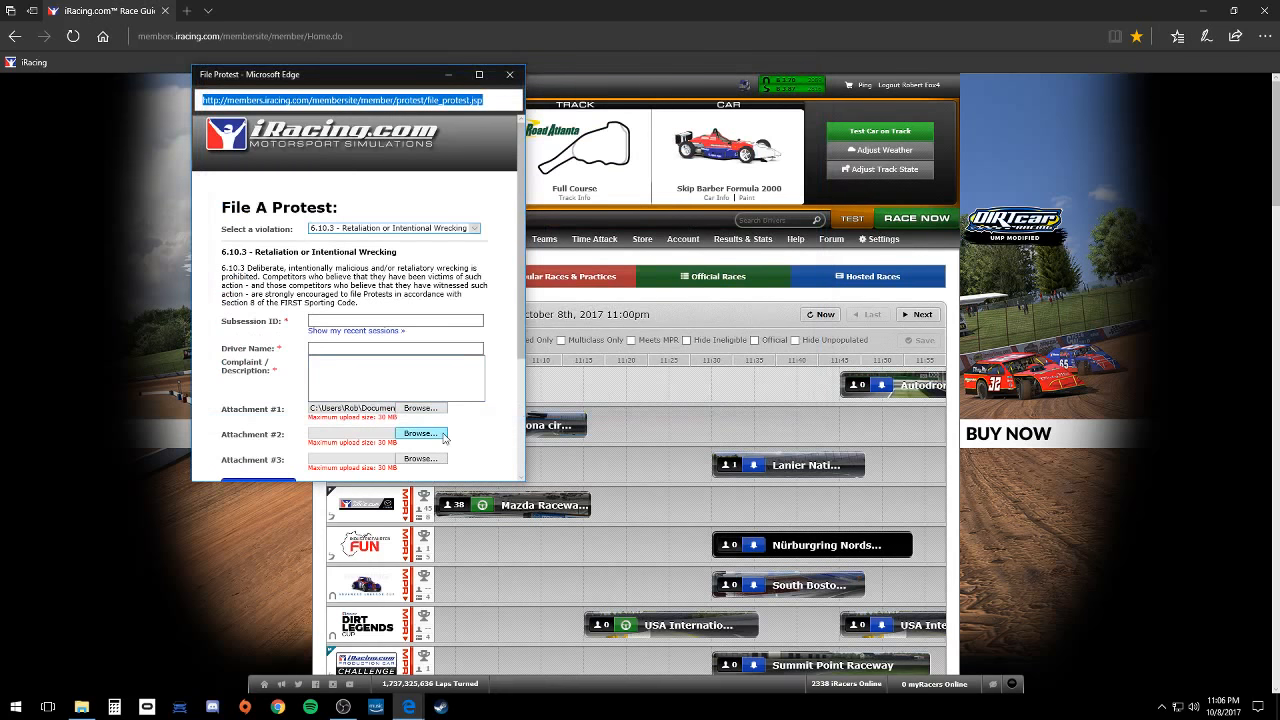
Scroll down the protest form and click into the complaint description field.
scroll(down, 3)
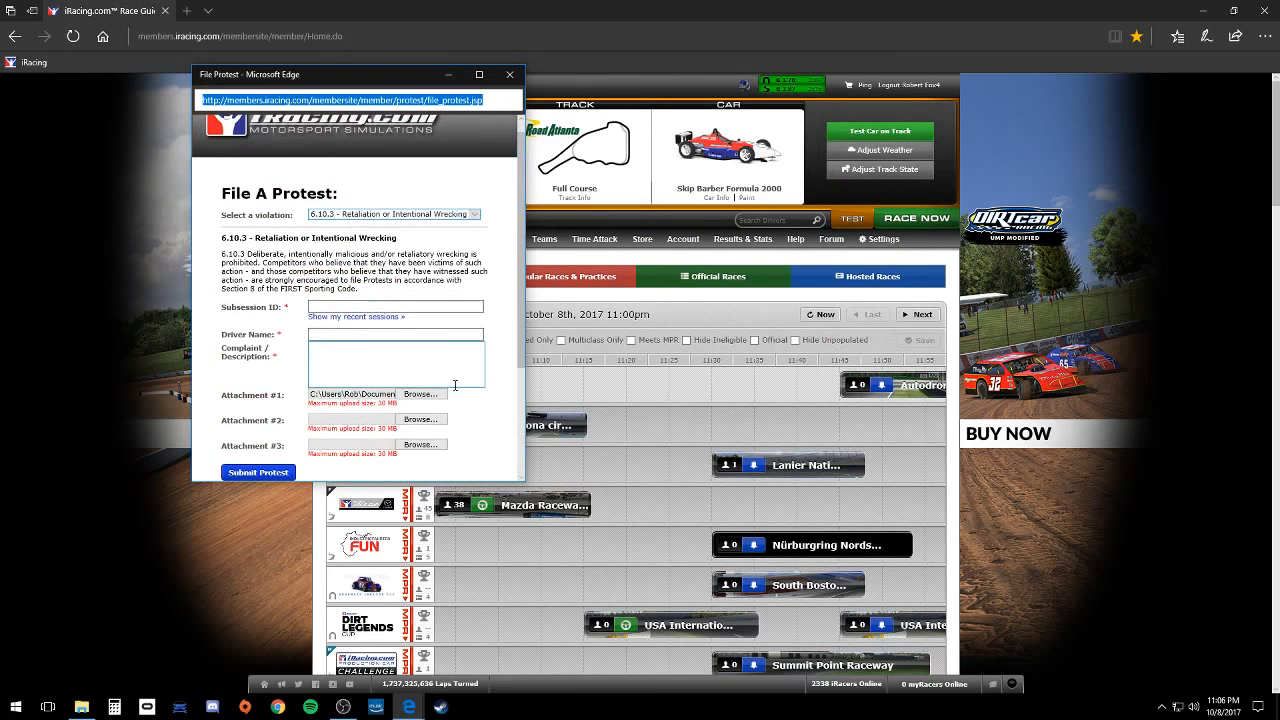
click(395, 366)
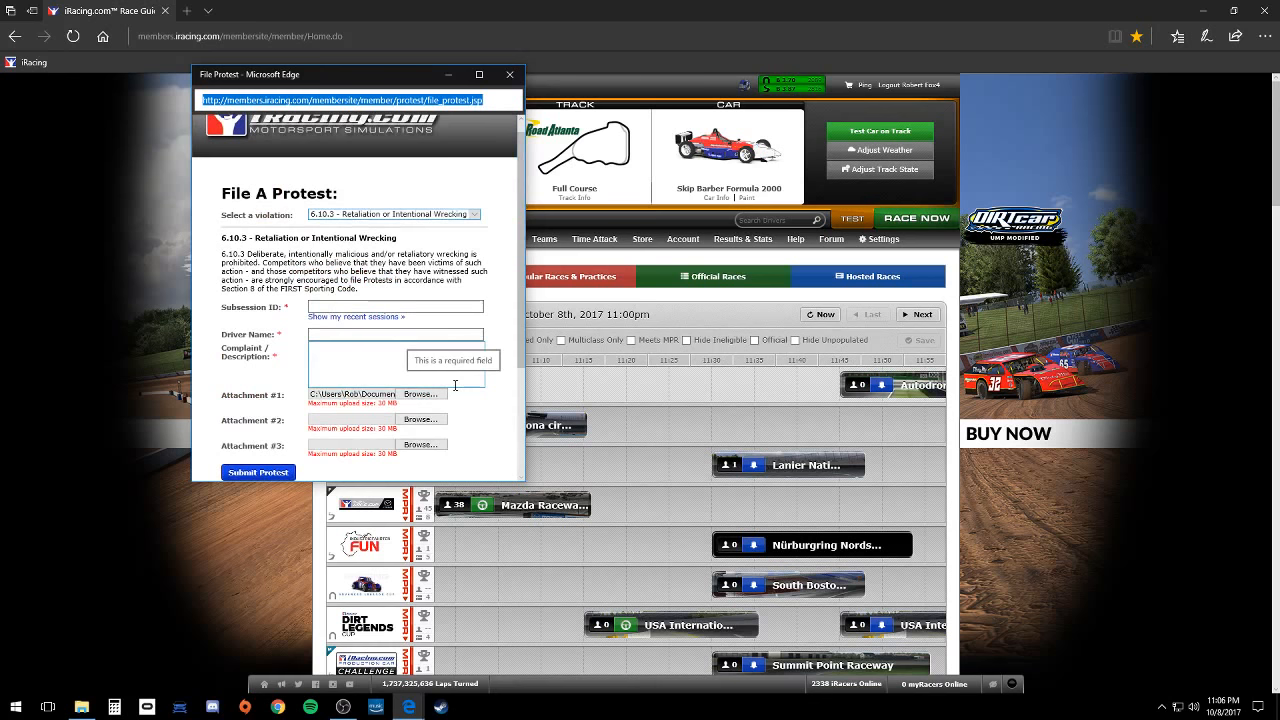
click(395, 365)
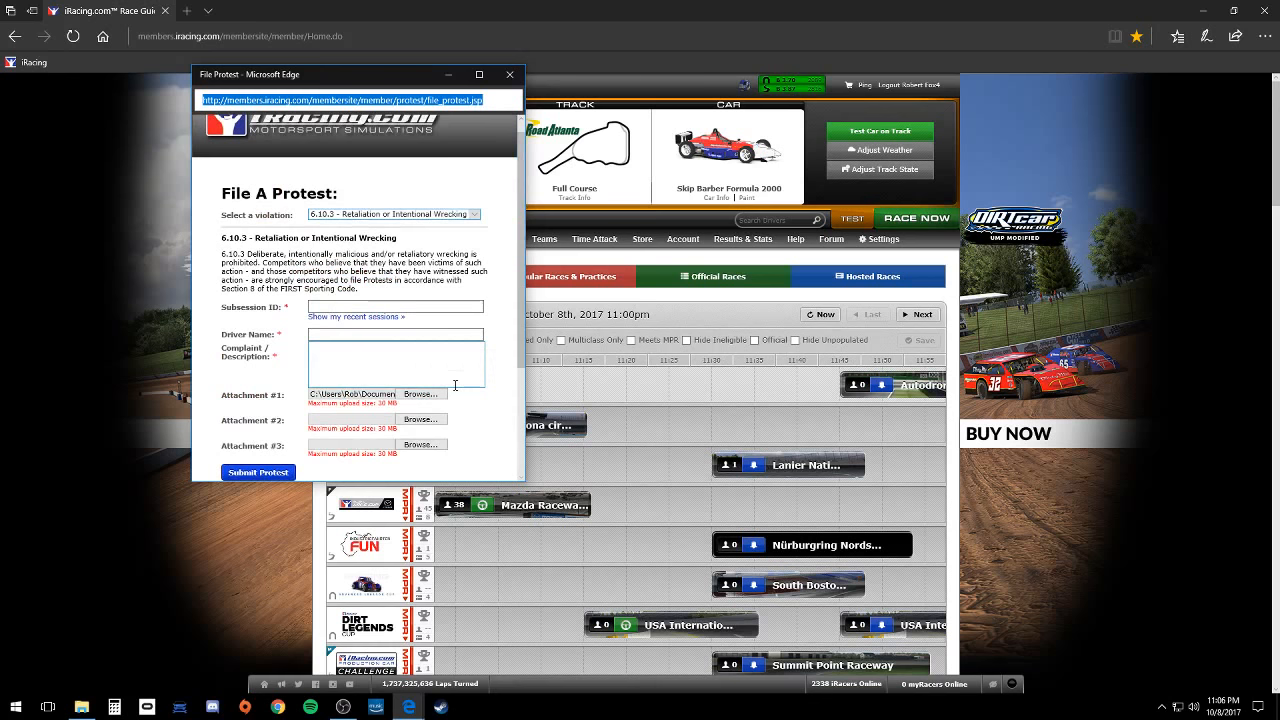